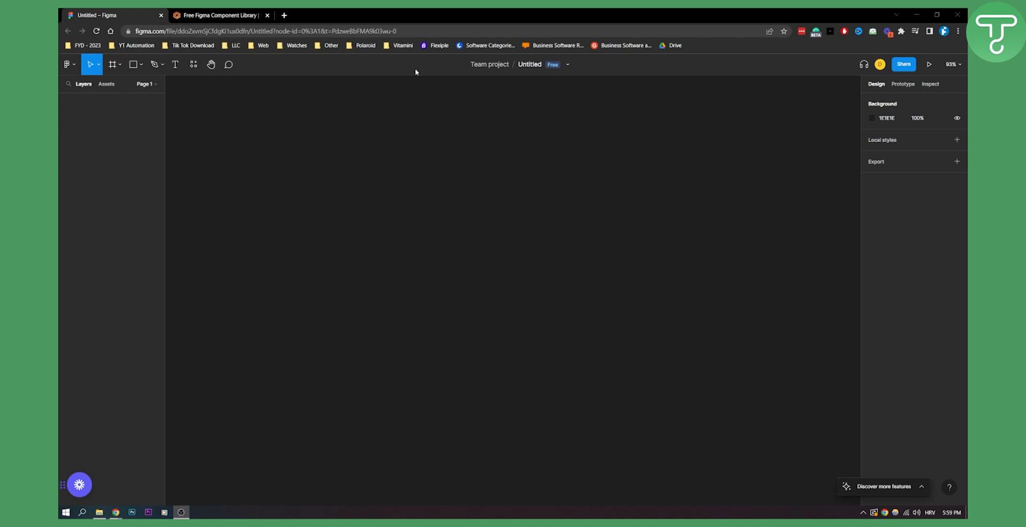
Switch from the Untitled Figma file to the figcomponents.com browser tab.
click(219, 15)
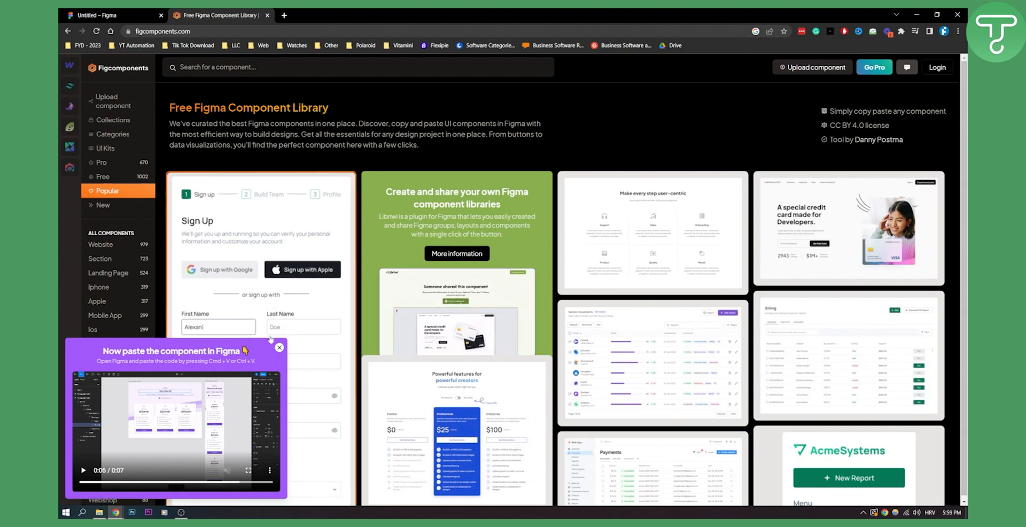
Close the 'Now paste the component in Figma' tip and scroll through the component gallery.
click(279, 347)
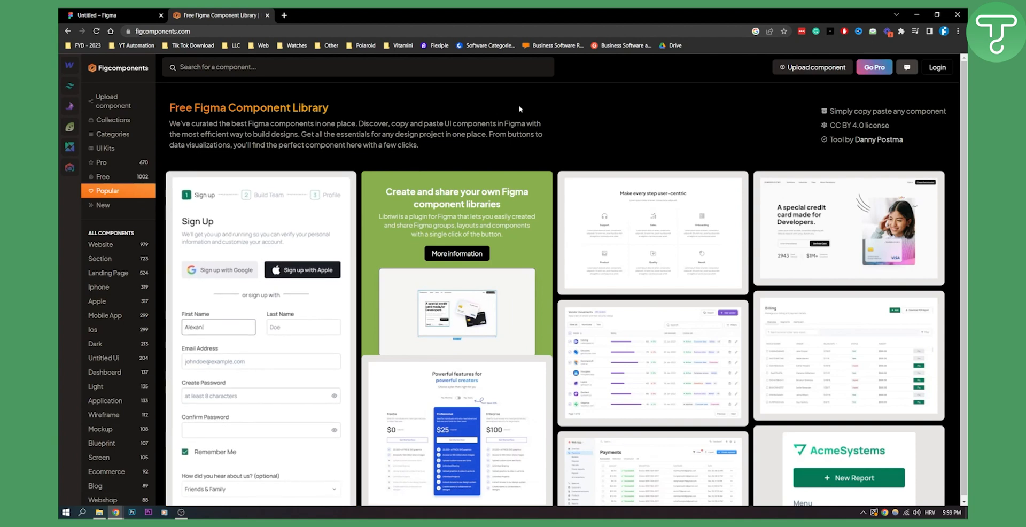
scroll(down, 3)
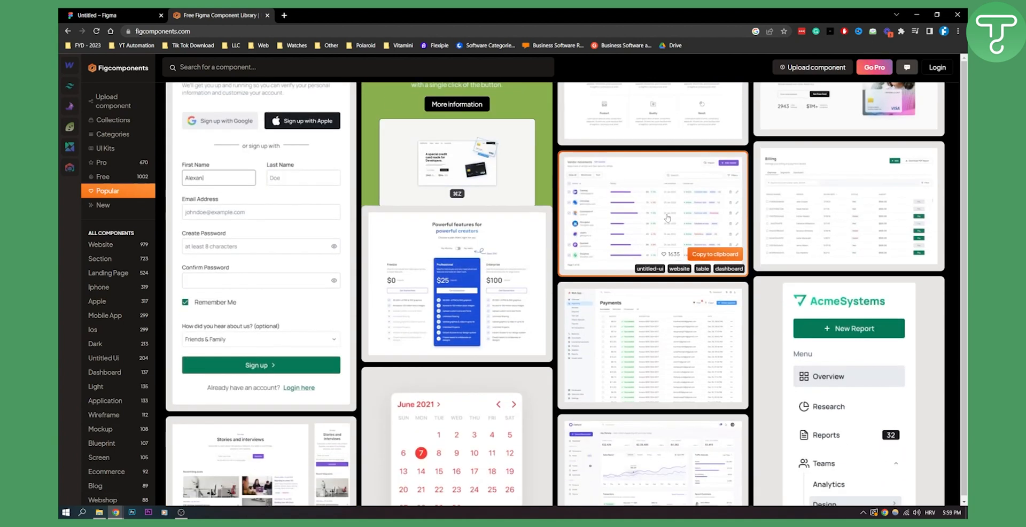
scroll(down, 3)
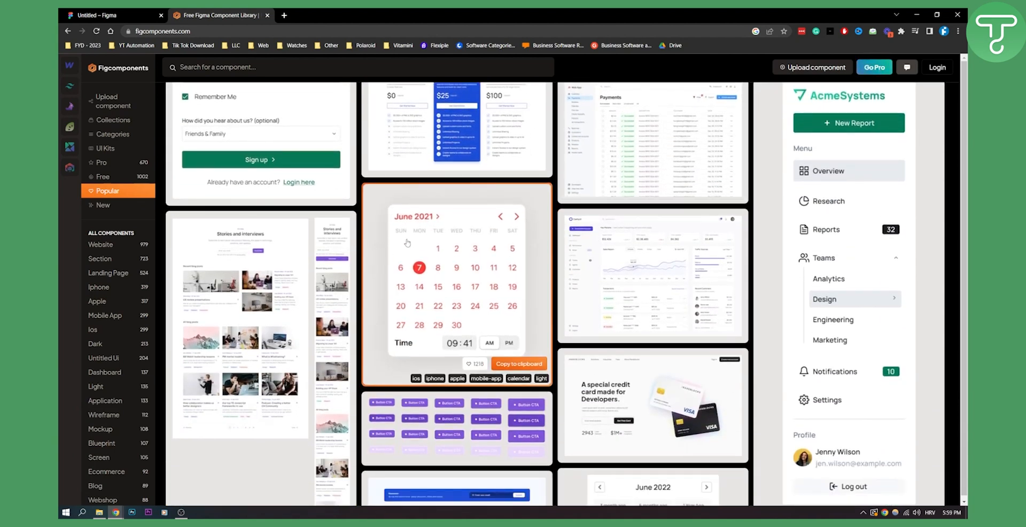
scroll(down, 3)
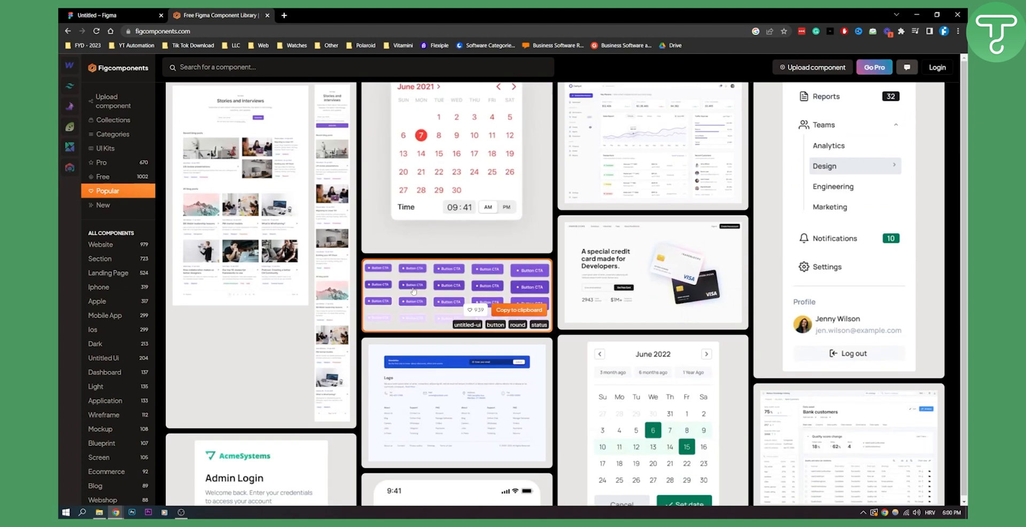
mouse_move(655, 271)
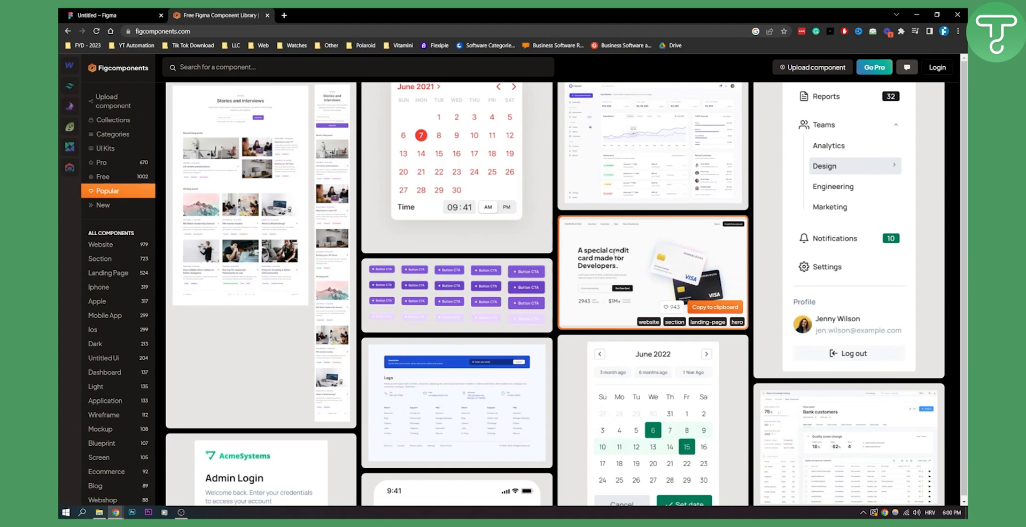
scroll(down, 3)
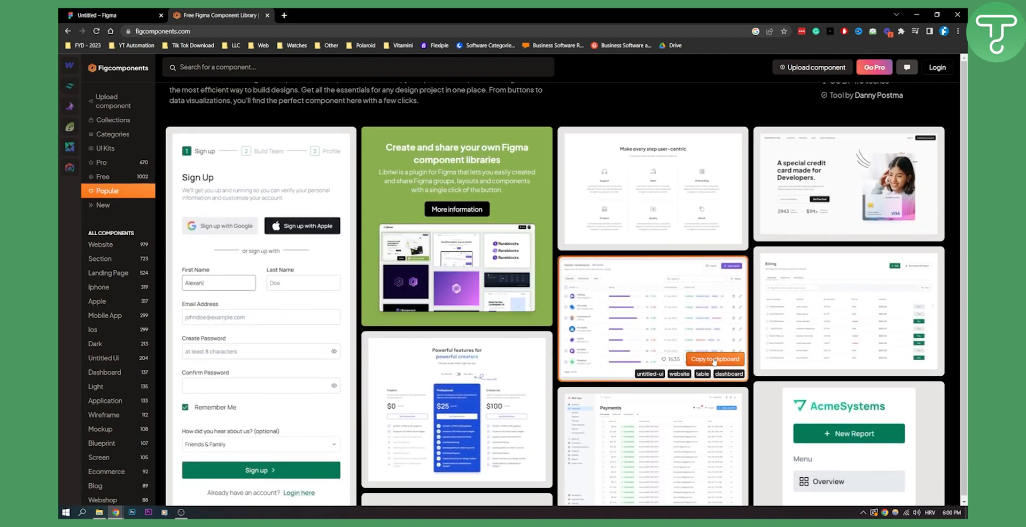
Copy the vendor table component to the clipboard.
click(715, 359)
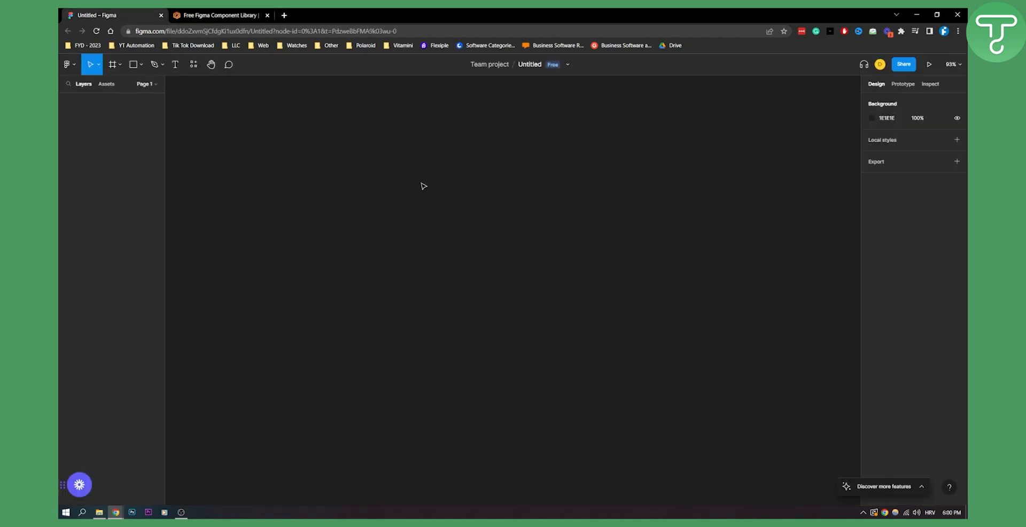
Paste the copied vendor table onto the empty canvas with 'Paste here'.
right_click(436, 192)
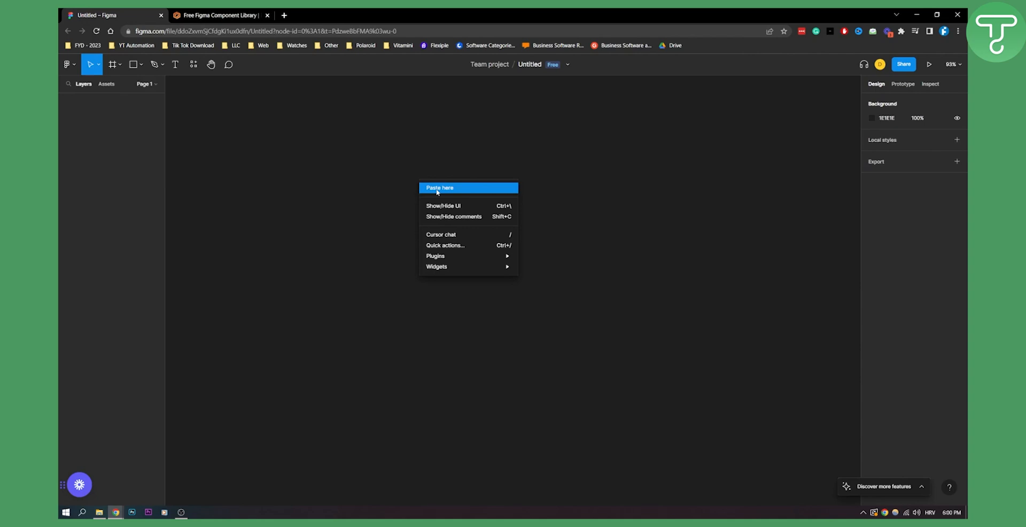
click(440, 189)
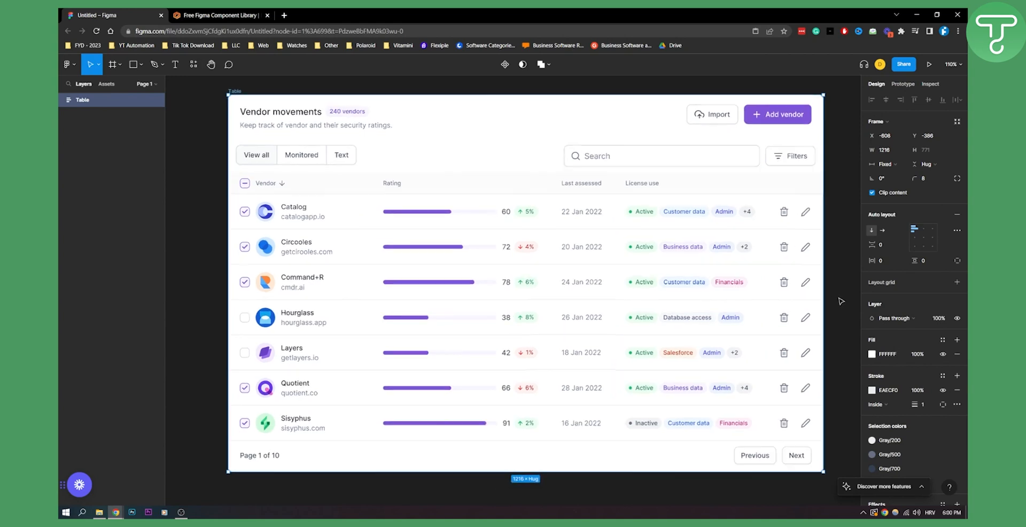
Select the Table's Content, Card header and first Column layers in the Layers panel.
scroll(down, 3)
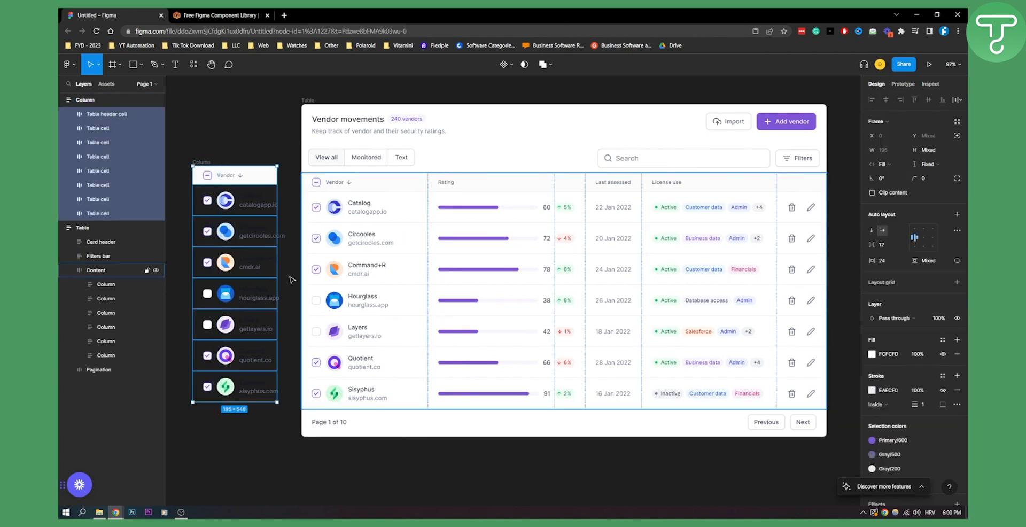
click(231, 123)
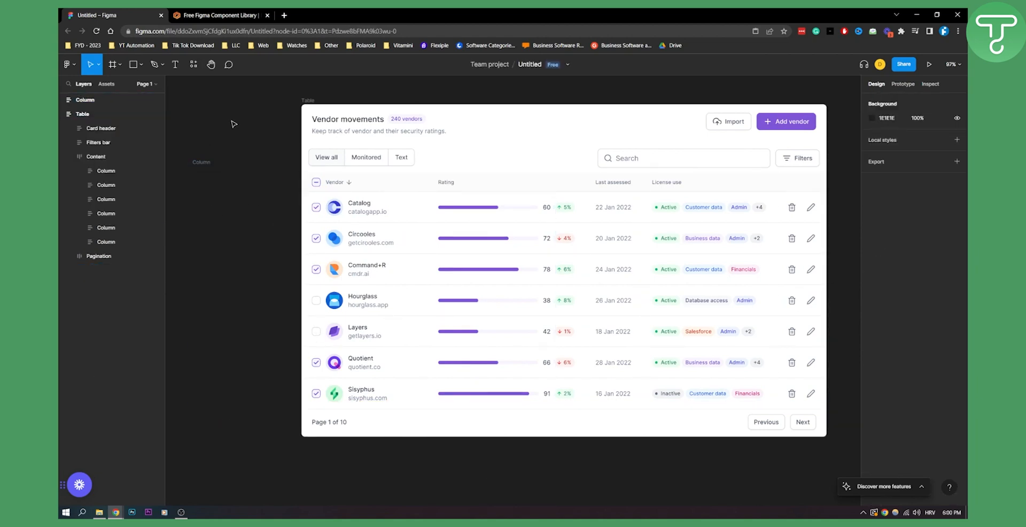
click(95, 156)
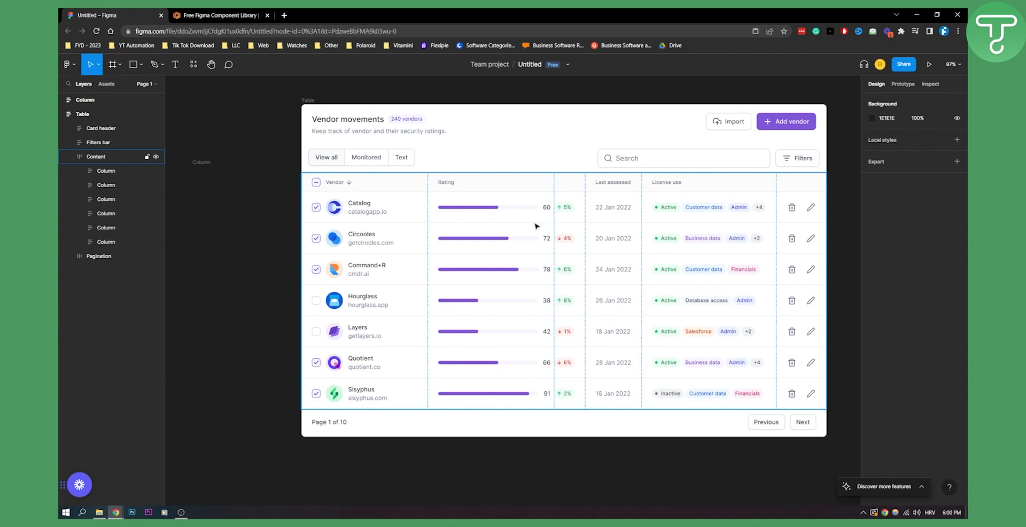
mouse_move(583, 220)
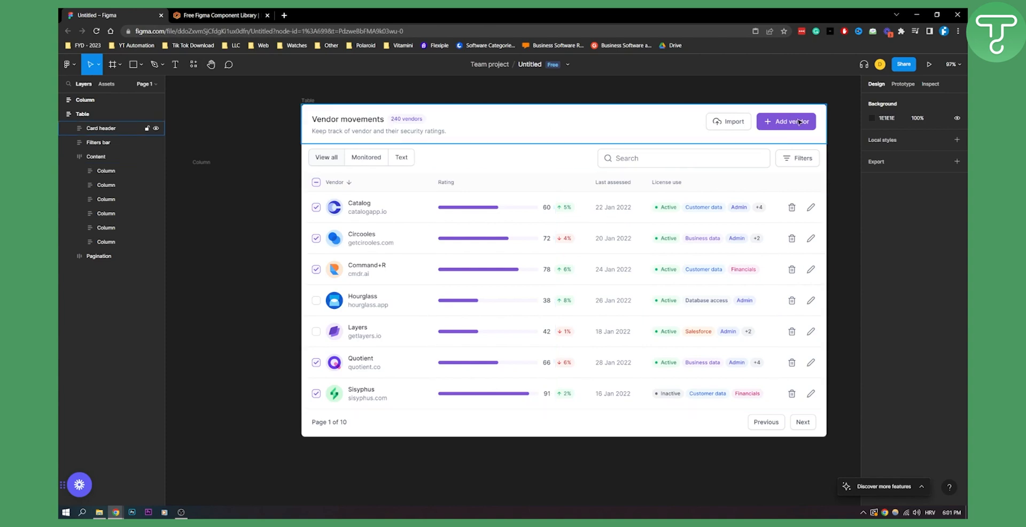
click(105, 142)
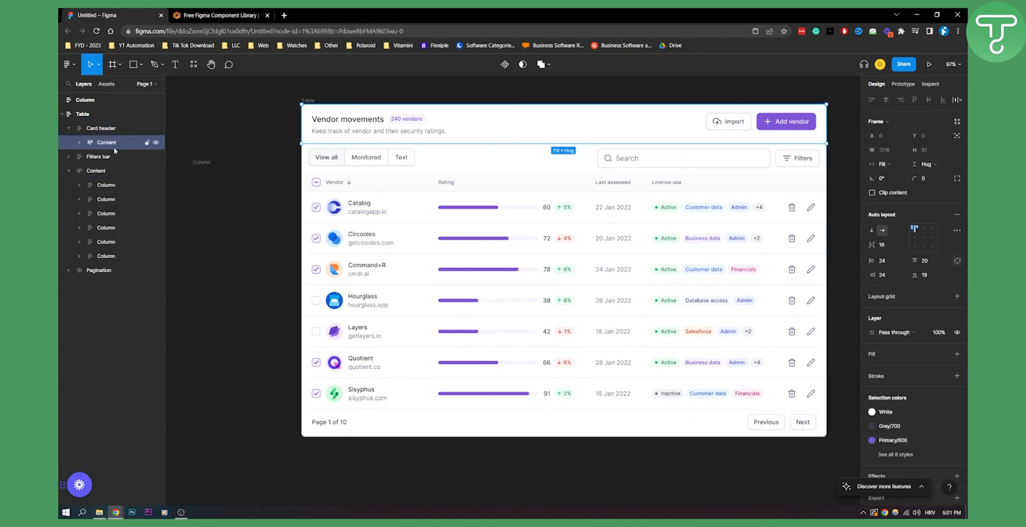
click(105, 184)
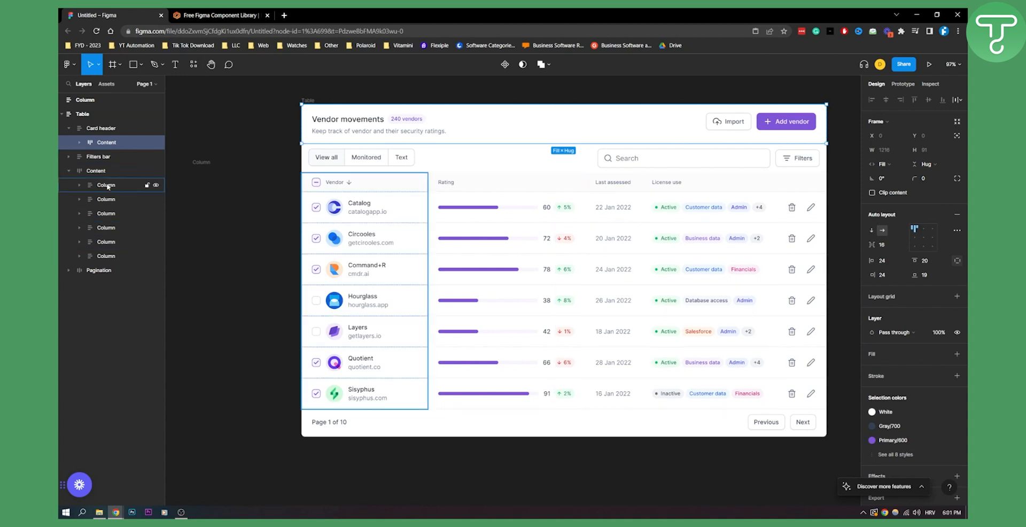